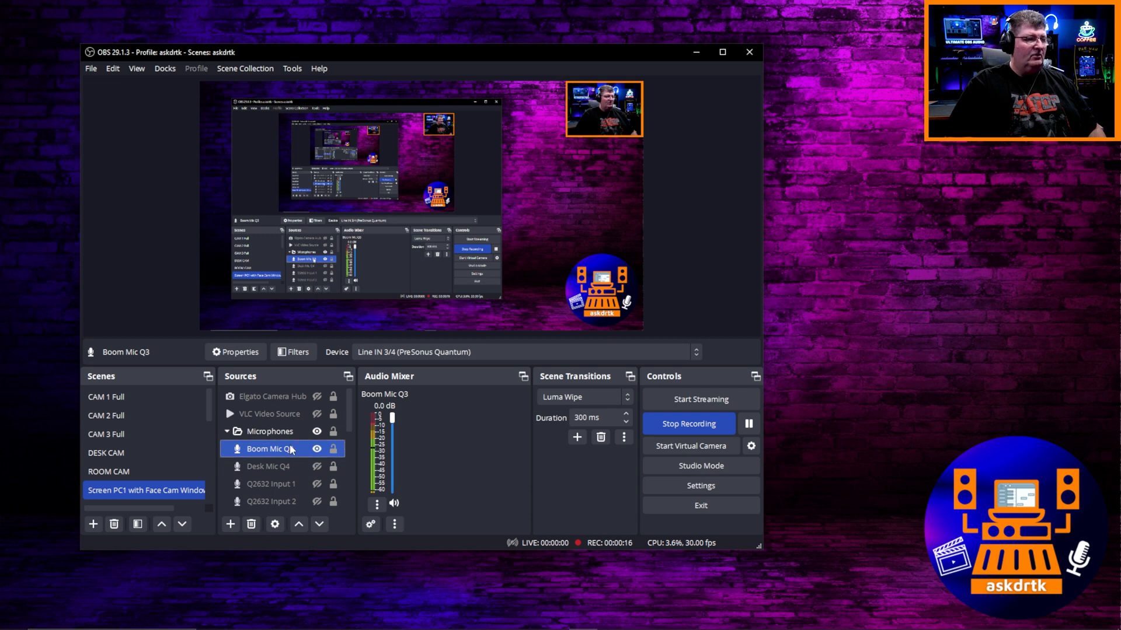
Review the Expander filter settings on the Boom Mic Q3 audio source.
left_click(297, 352)
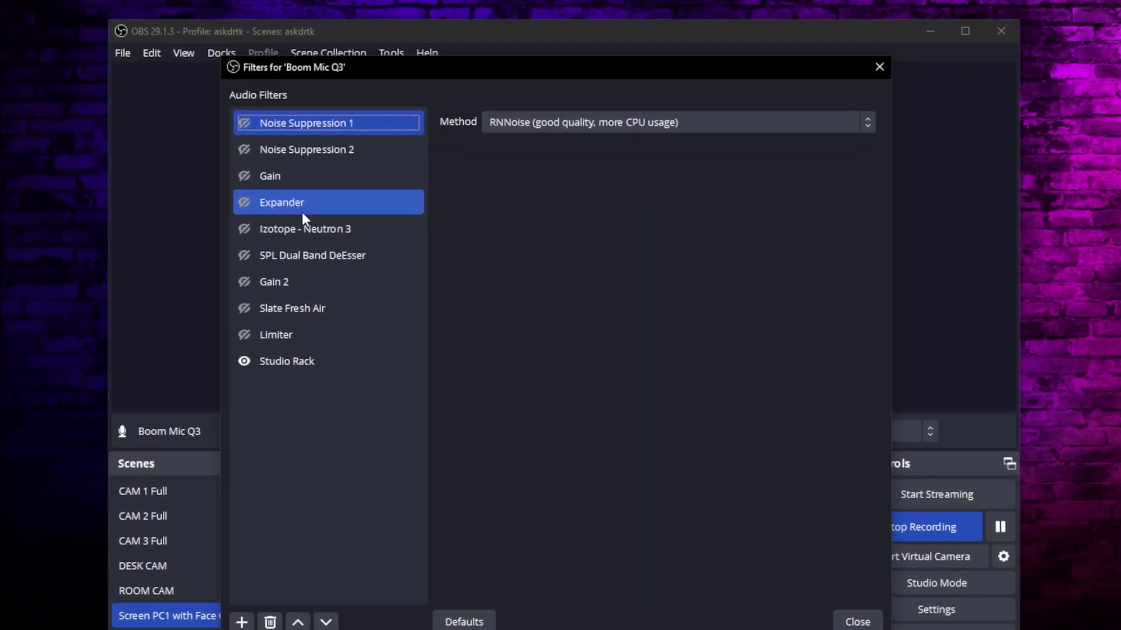
left_click(282, 203)
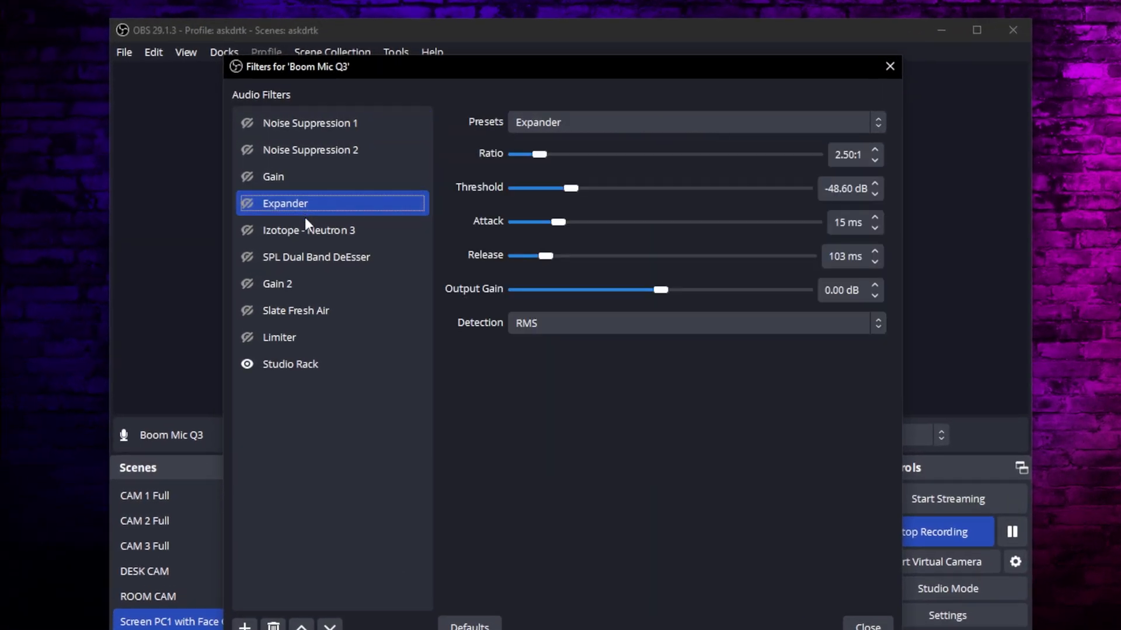
left_click(299, 284)
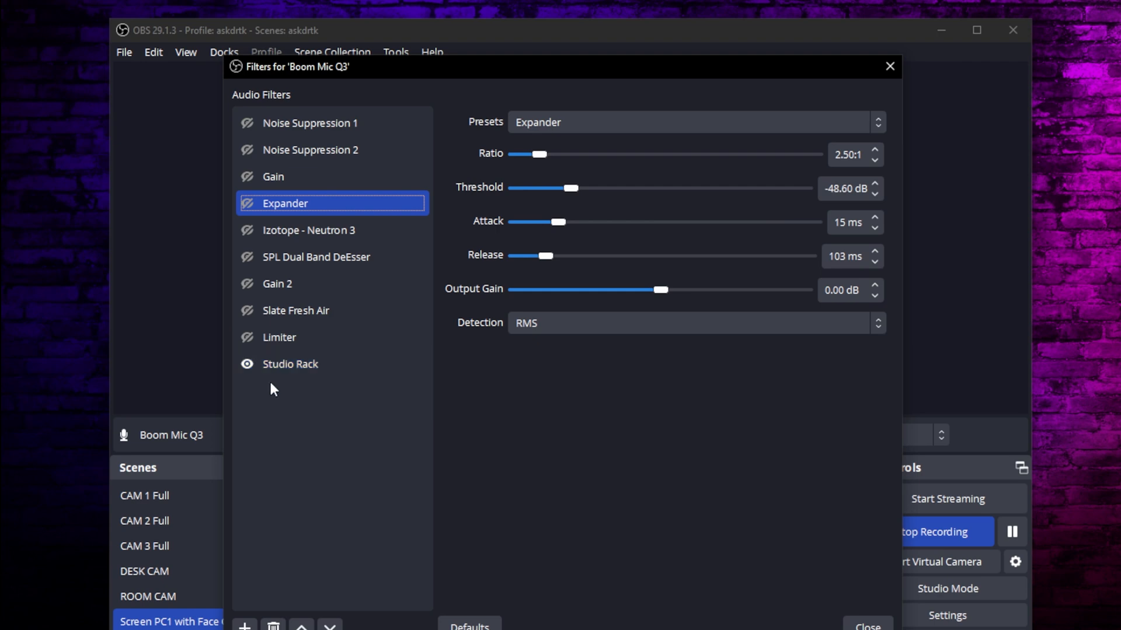
Show the Studio Rack filter loading the Waves StudioRack VST 2.x plug-in.
left_click(290, 365)
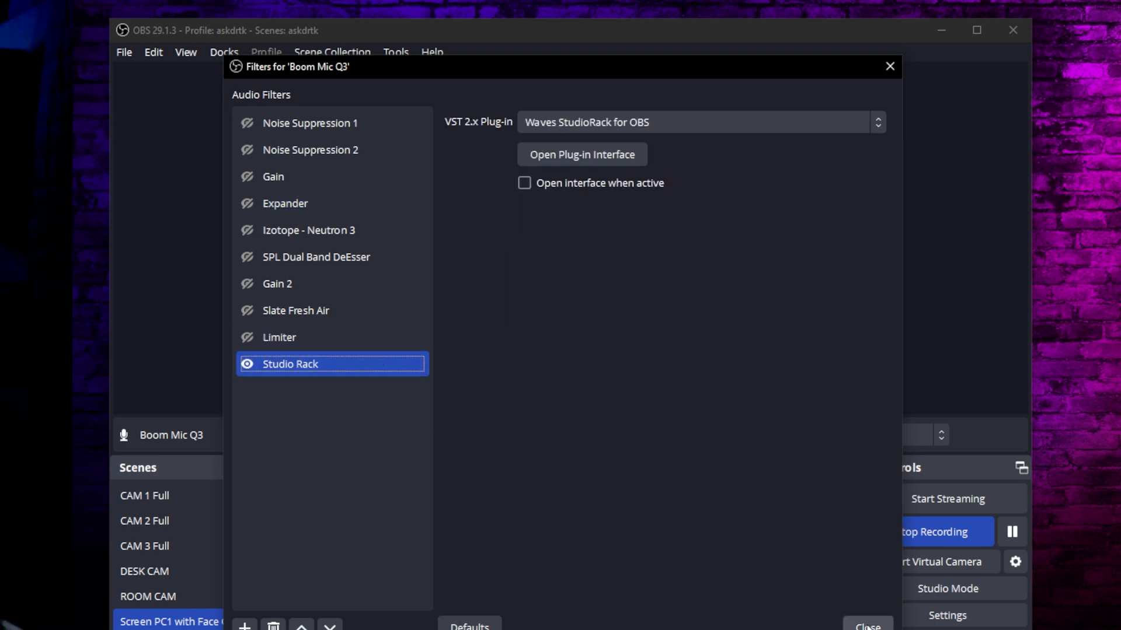
left_click(581, 154)
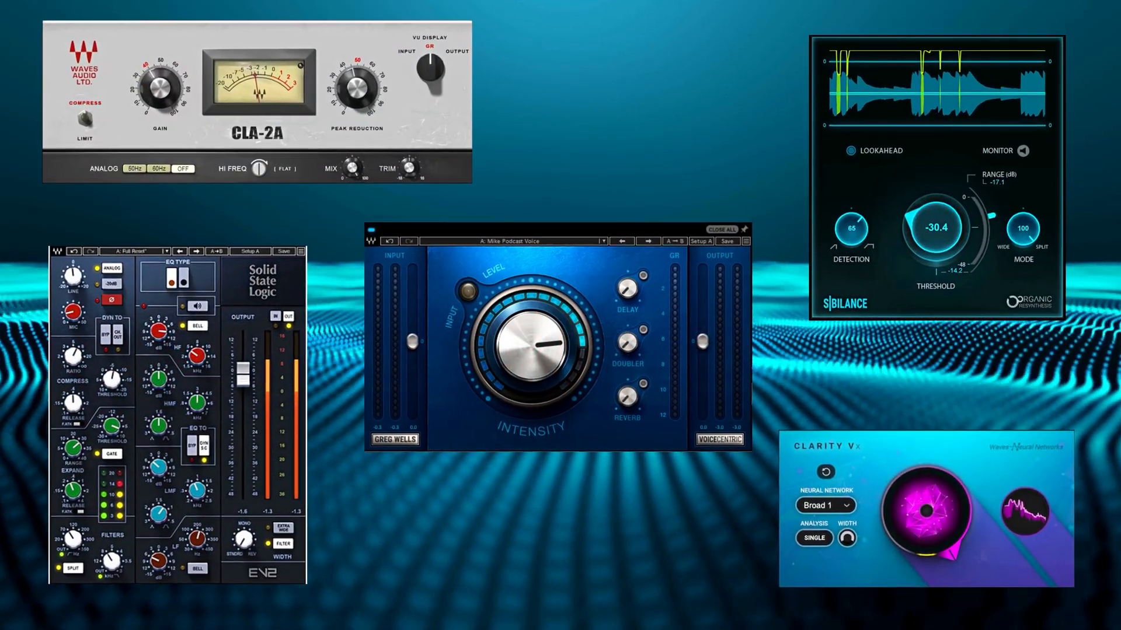